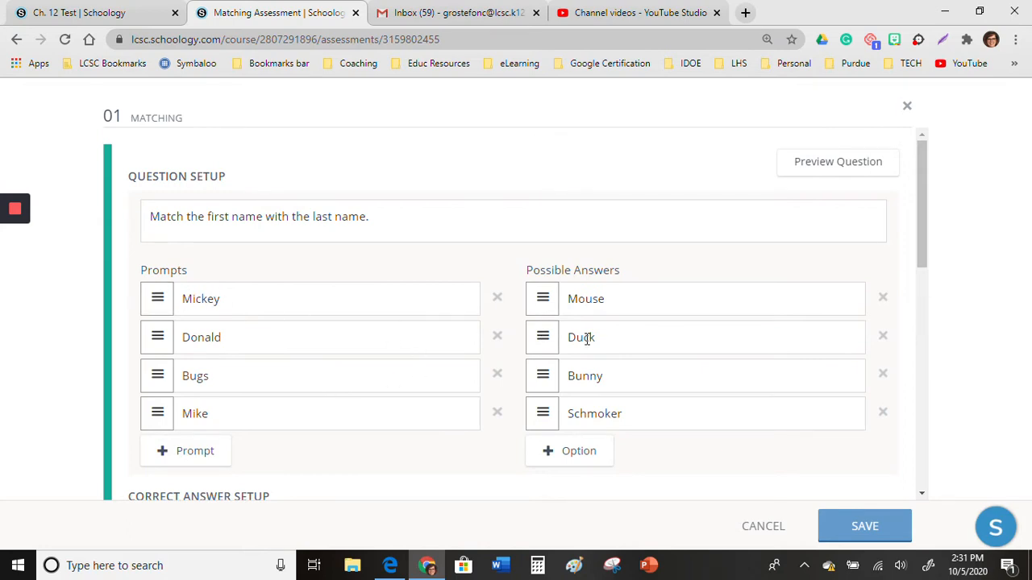
Step: Scroll to Question 01's Scoring Type and save it with exact-match scoring
scroll("down", 3)
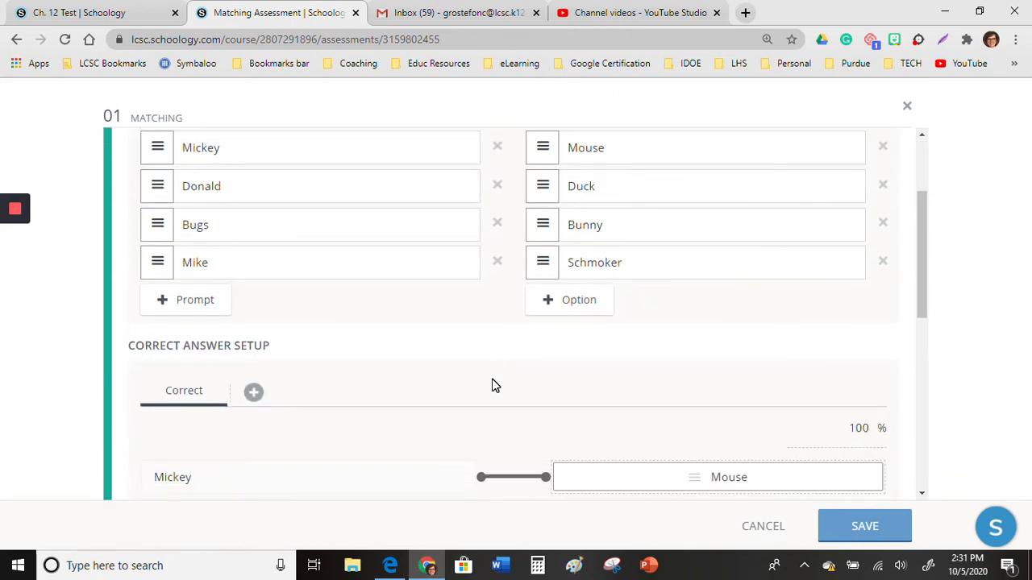
scroll("down", 3)
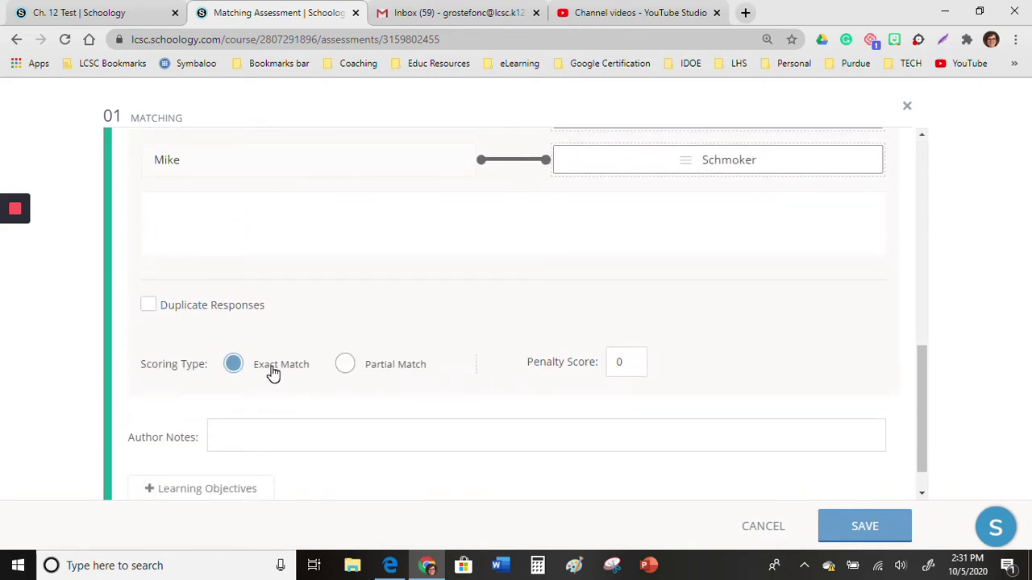
mouse_move(242, 369)
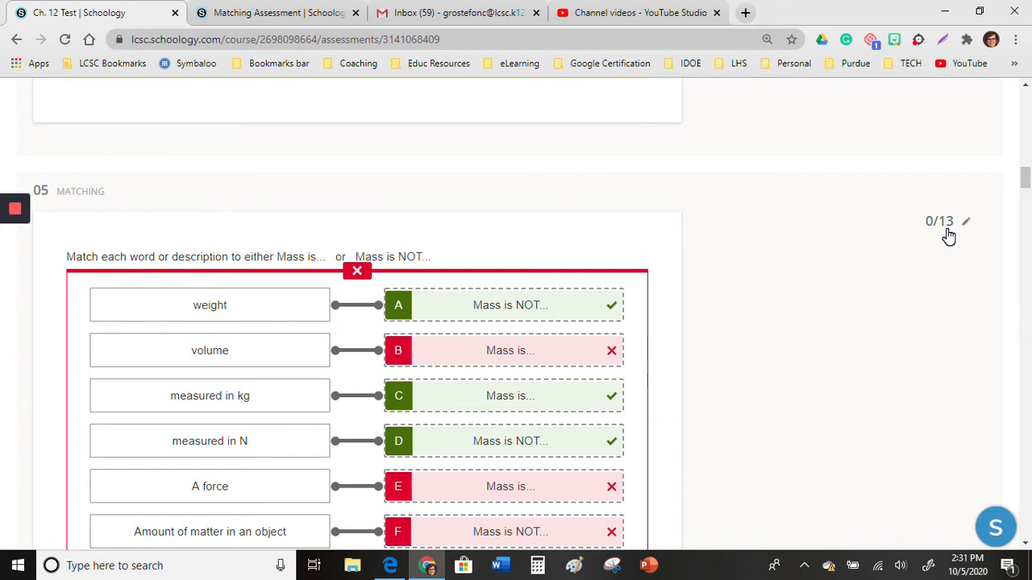
scroll("down", 3)
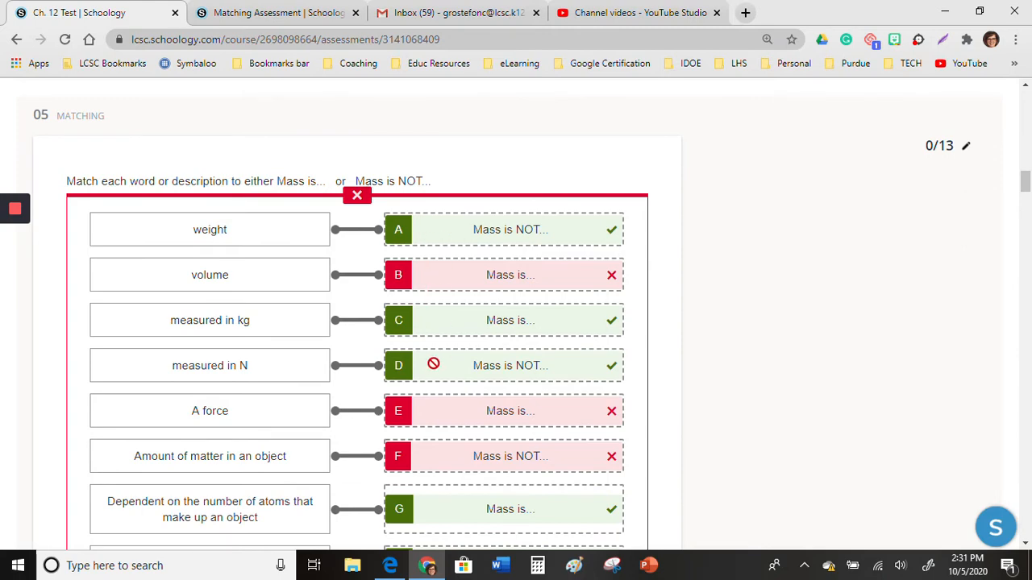
scroll("down", 3)
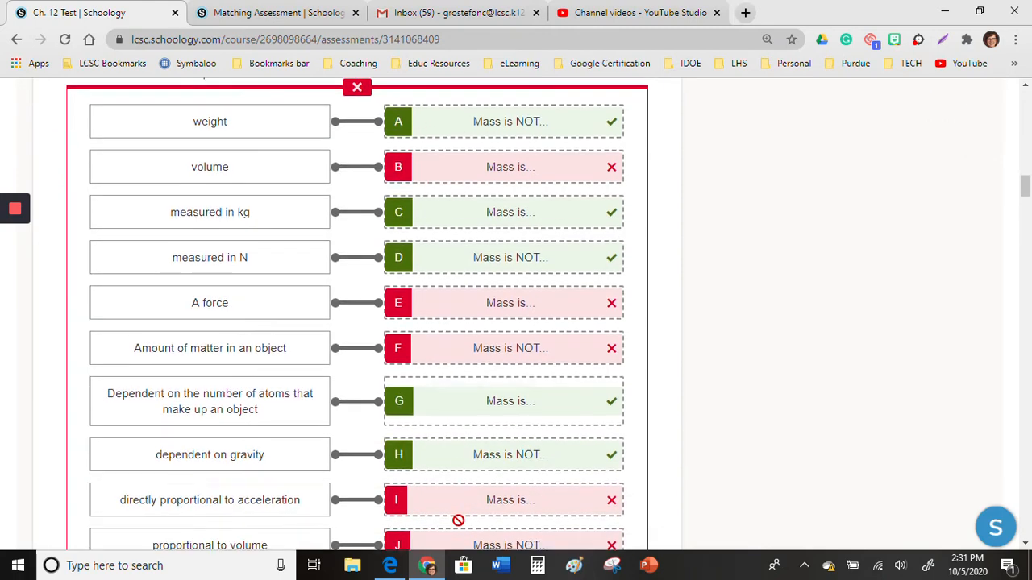
scroll("down", 3)
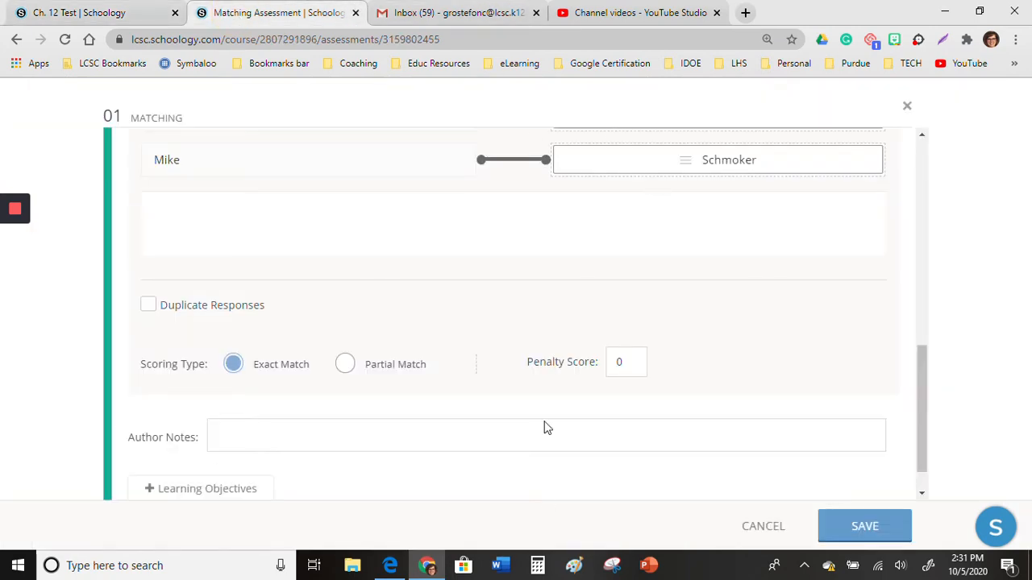
mouse_move(490, 331)
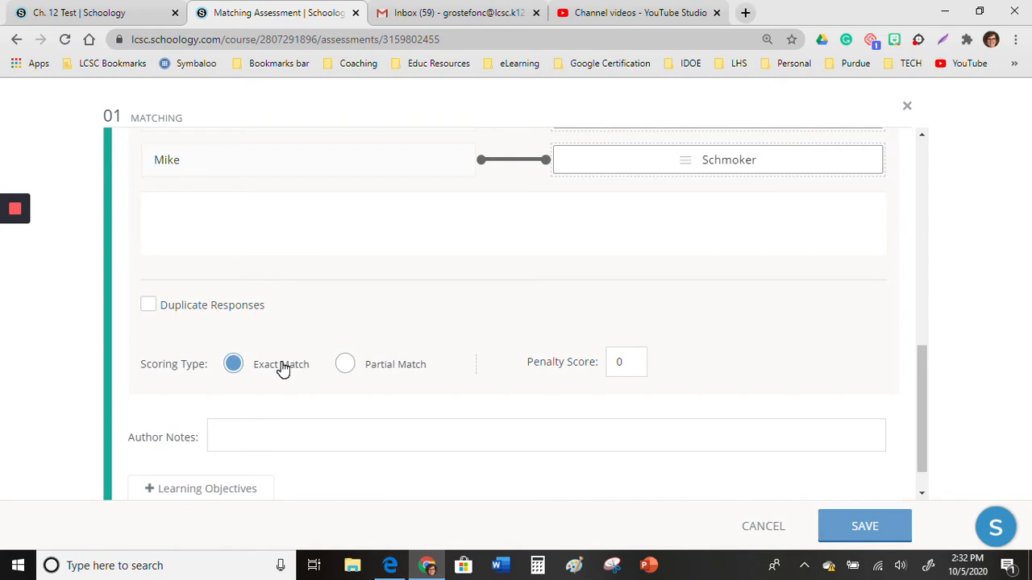
left_click(864, 525)
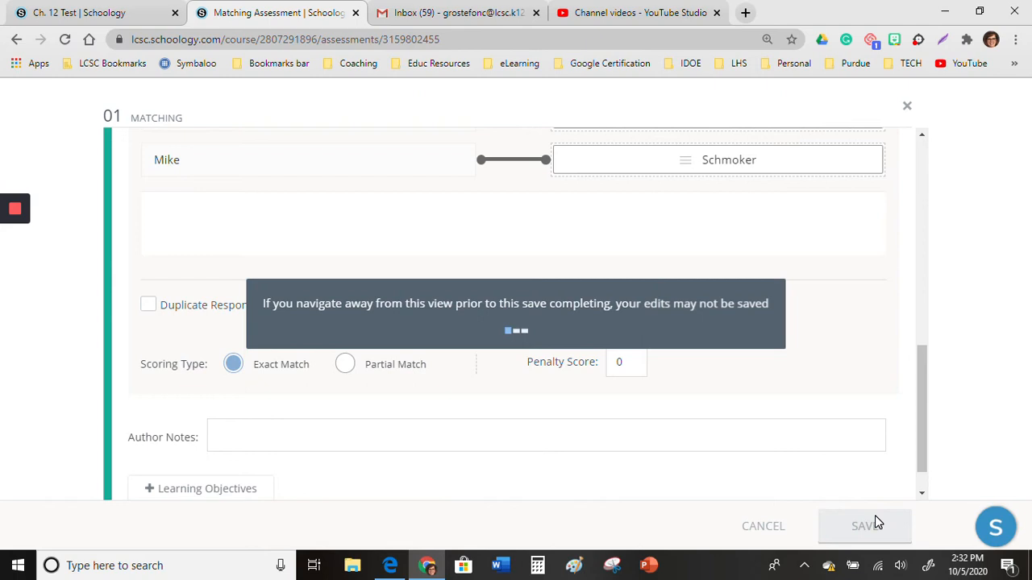
left_click(864, 526)
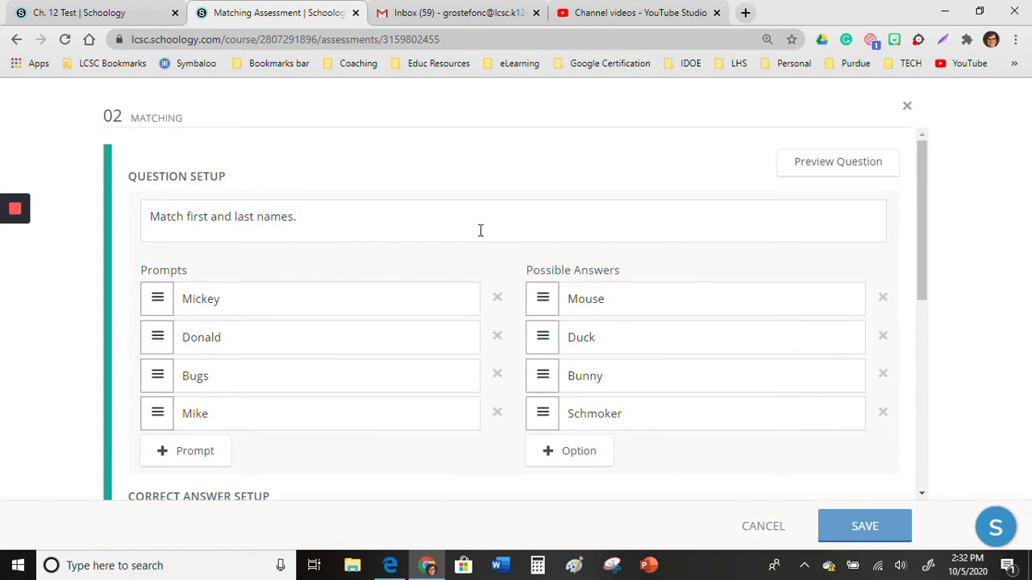
Step: Save Question 02 with Partial Match scoring, giving two 4-point questions
scroll("down", 3)
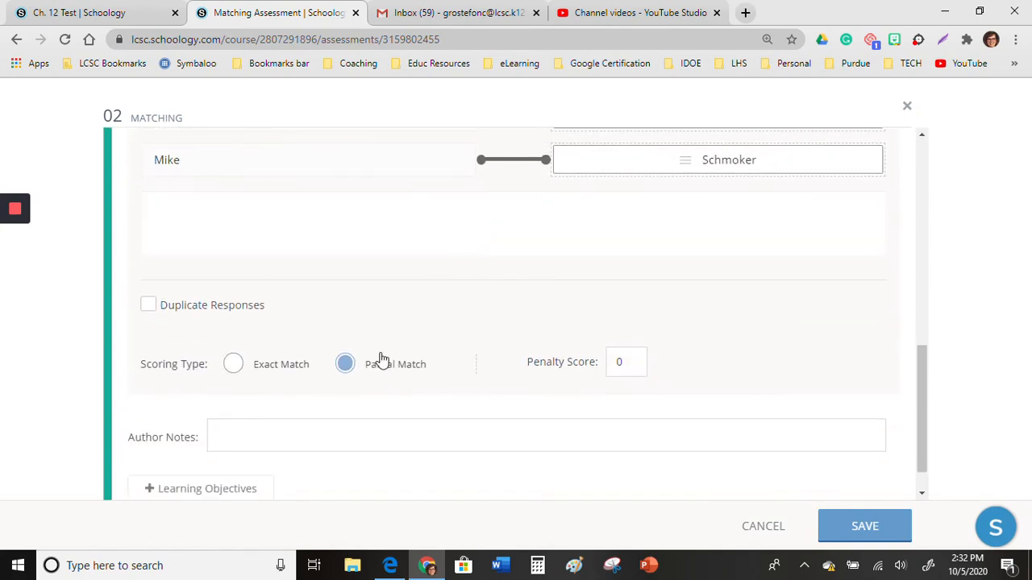
mouse_move(357, 374)
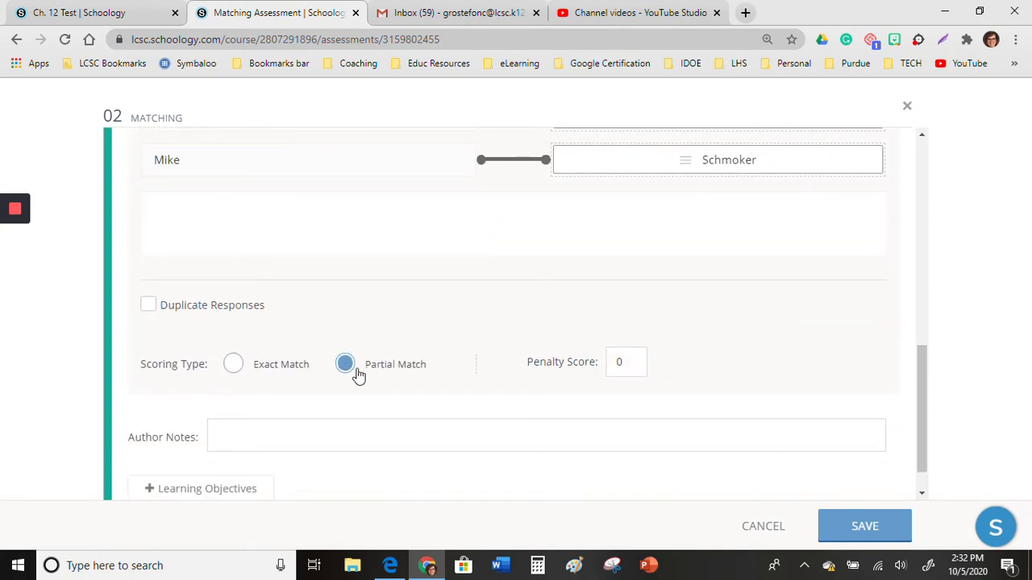
left_click(864, 526)
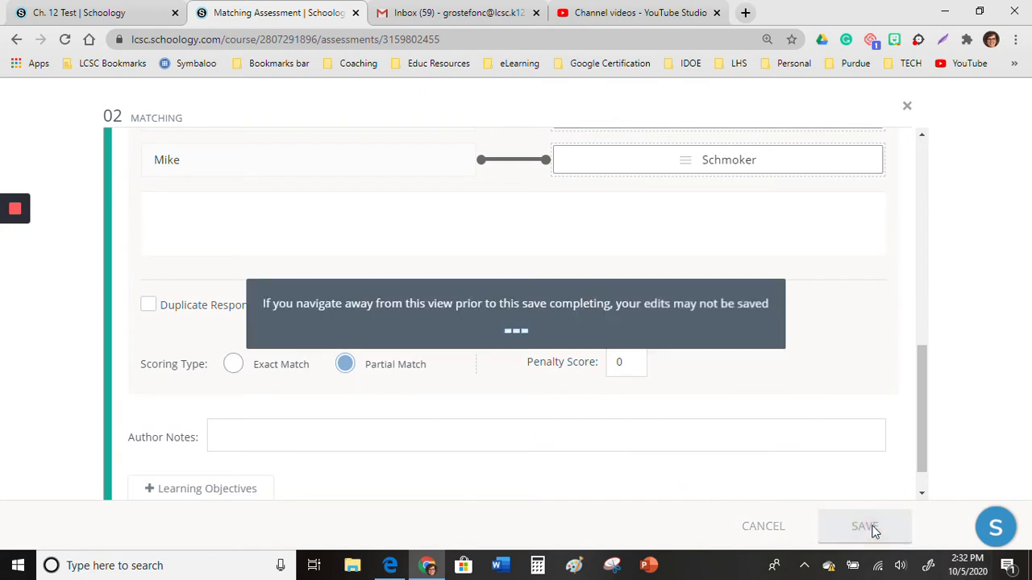
left_click(864, 526)
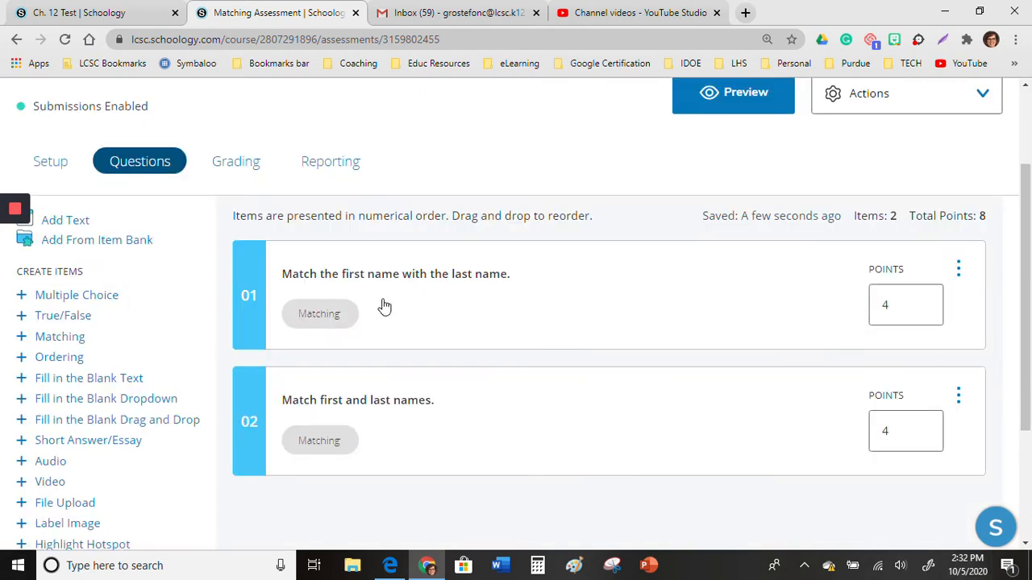
left_click(65, 39)
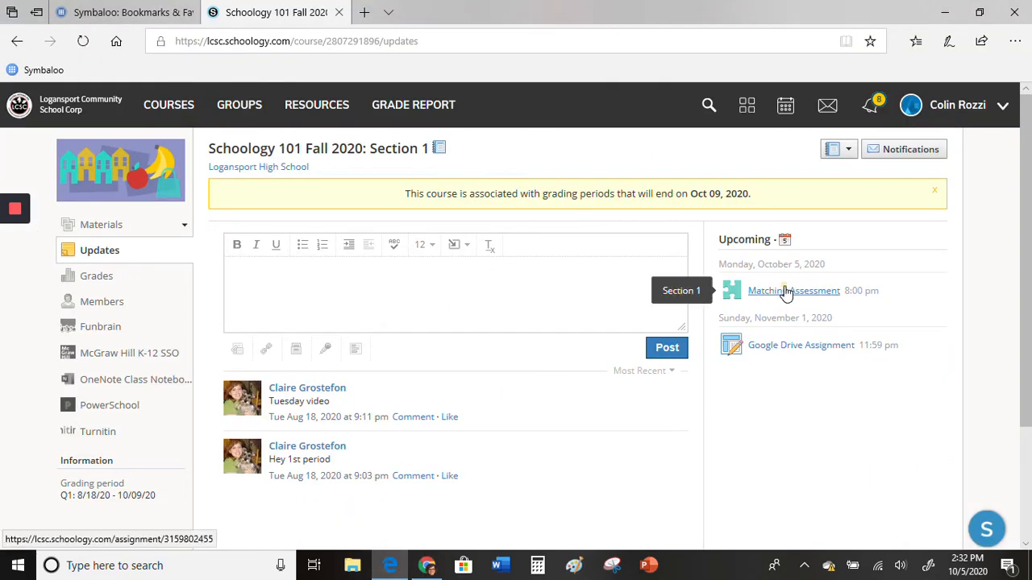
Step: Open Matching Assessment from Upcoming and start a new attempt
left_click(793, 291)
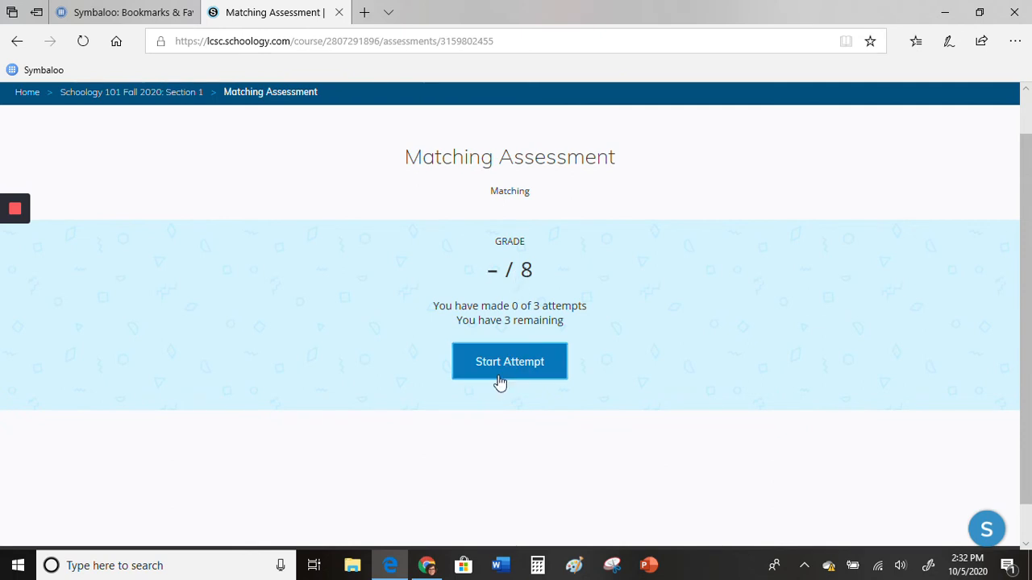
left_click(509, 361)
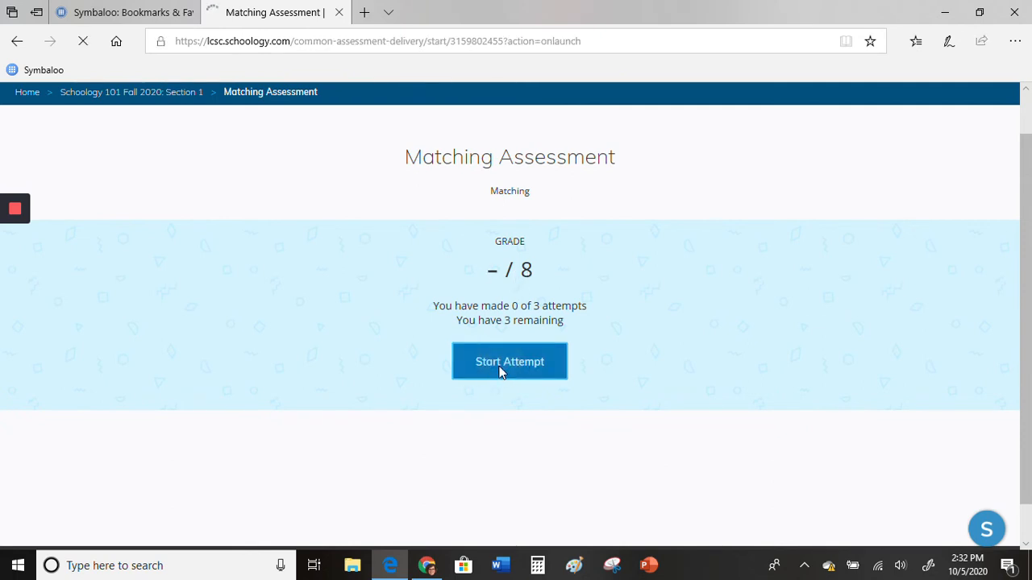
left_click(509, 361)
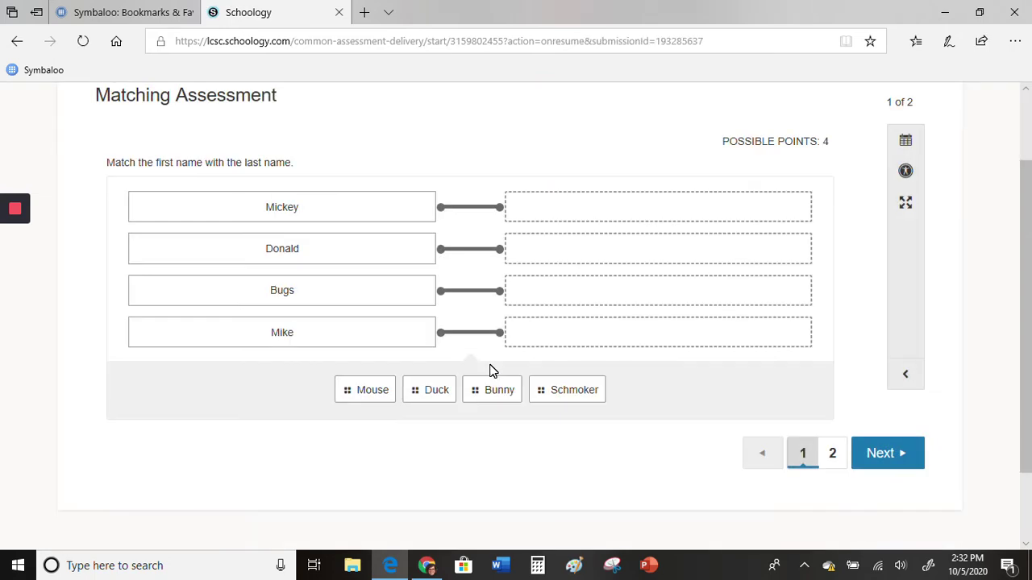
Step: Match a name in question one and pair Mouse–Mickey and Bunny–Donald in question two
left_click_drag(372, 389, 540, 201)
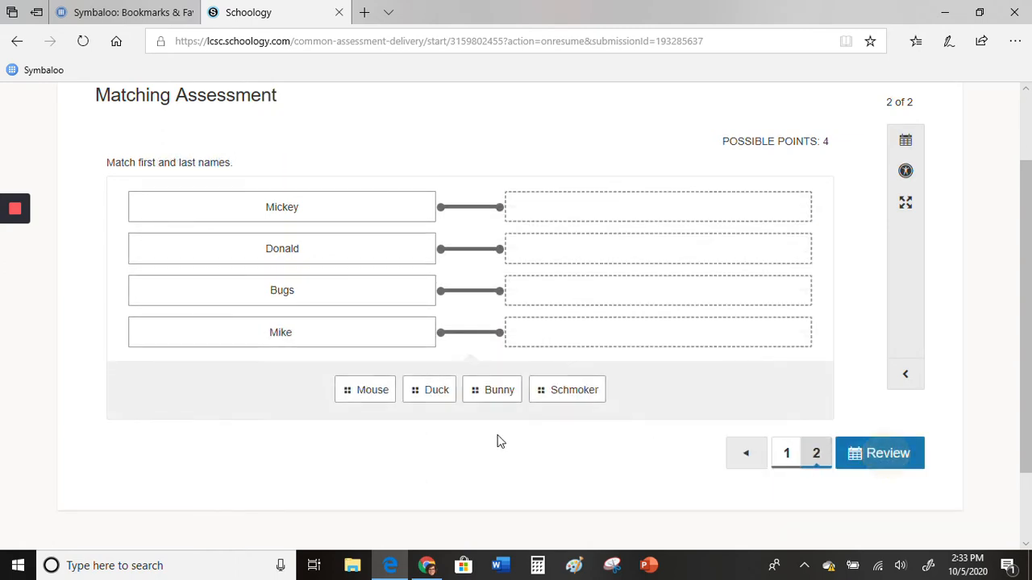
left_click_drag(371, 390, 657, 206)
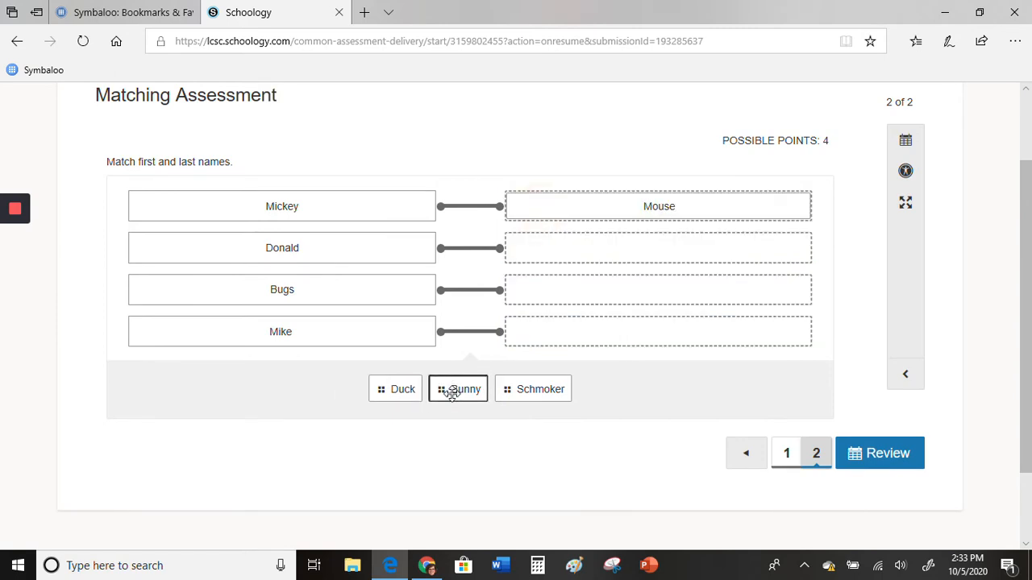
left_click_drag(458, 389, 659, 248)
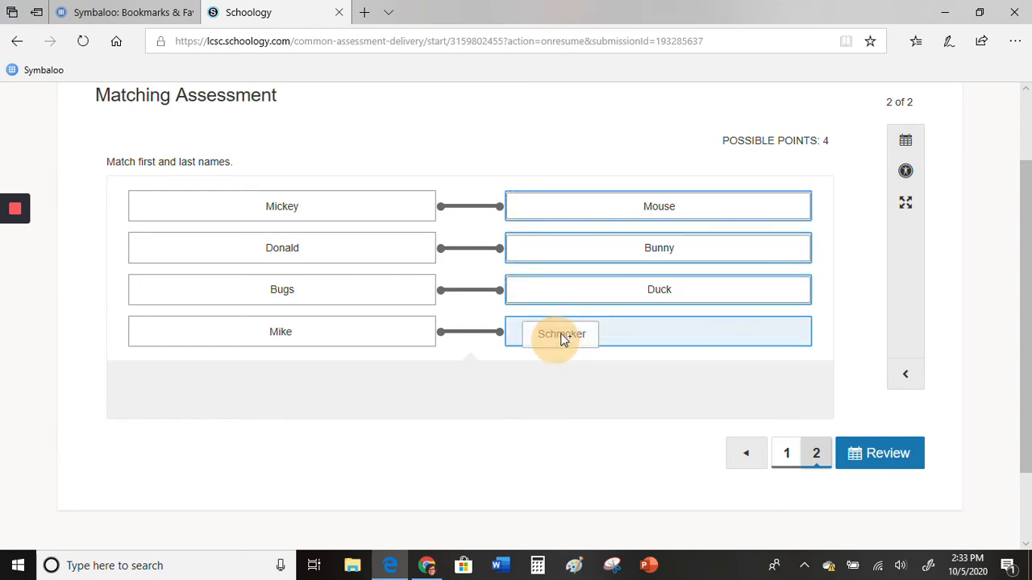
Step: Review, finish and confirm submitting the attempt
left_click(879, 453)
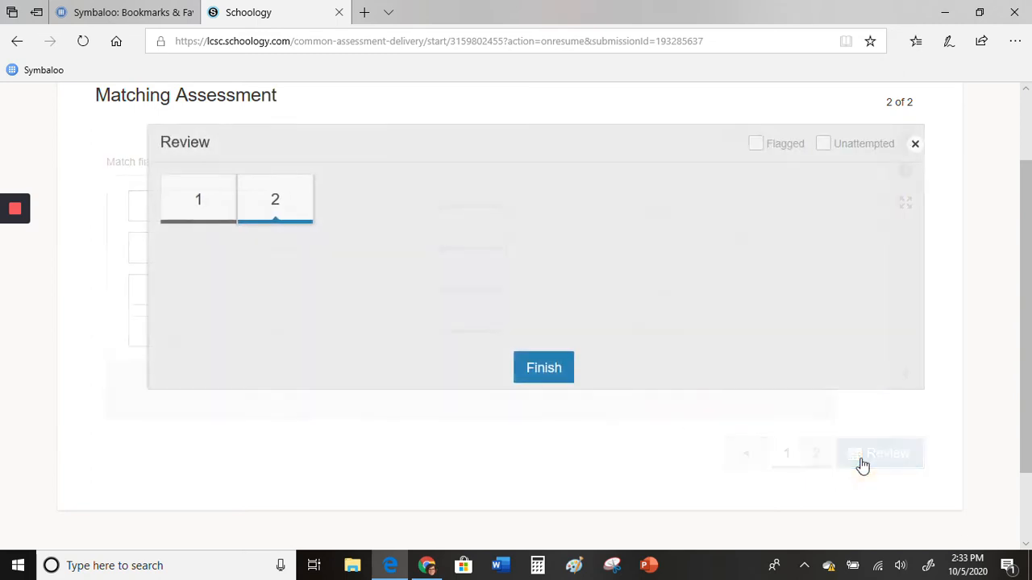
left_click(543, 367)
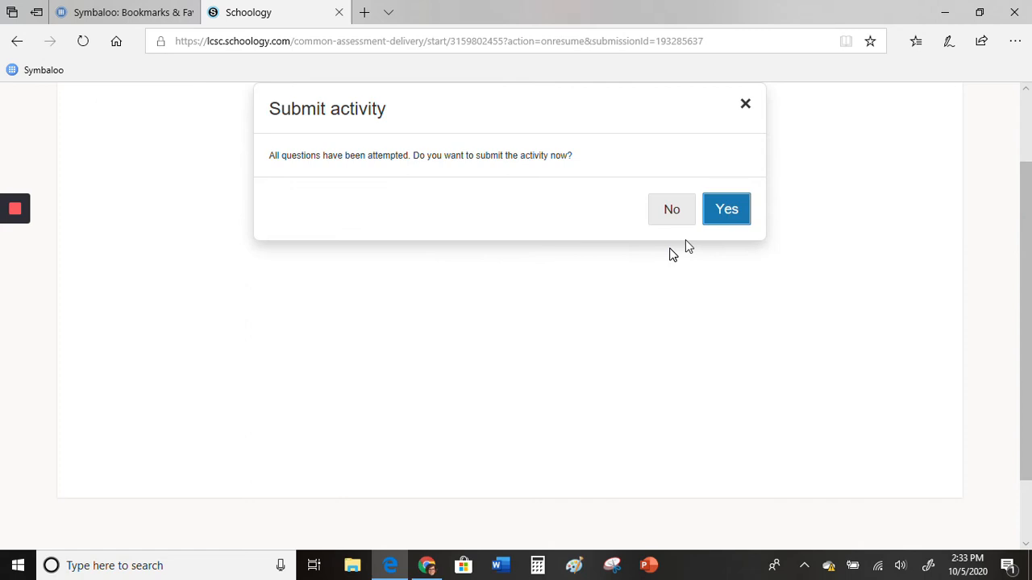
left_click(726, 209)
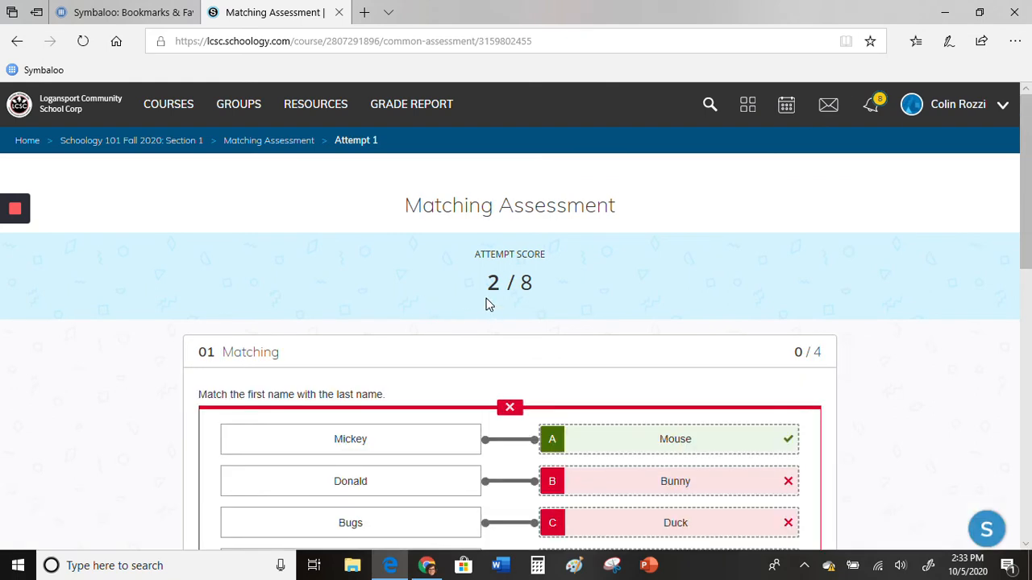
mouse_move(940, 421)
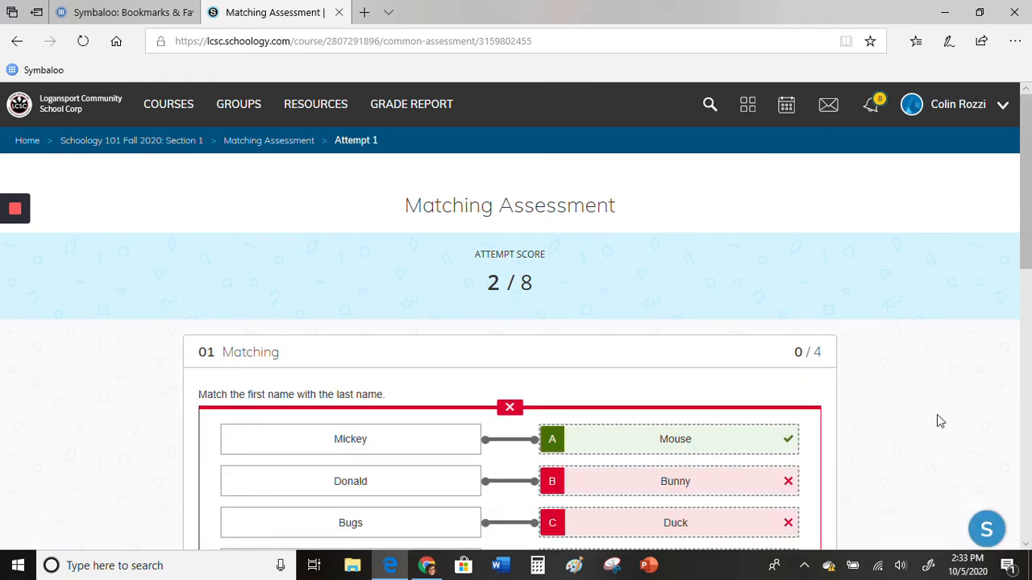
Step: Scroll through the student's attempt results scored 2/8
scroll("down", 3)
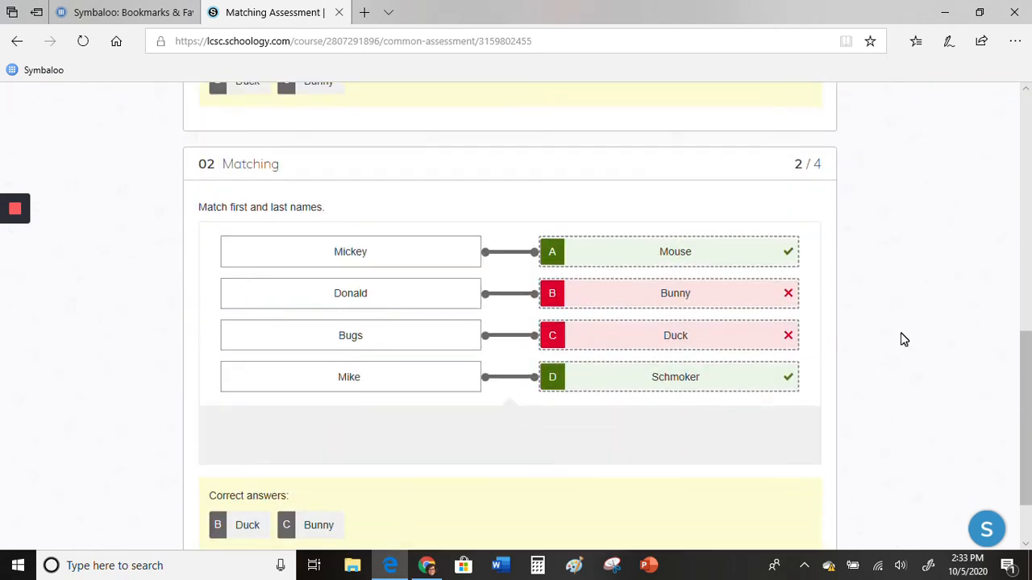
mouse_move(560, 397)
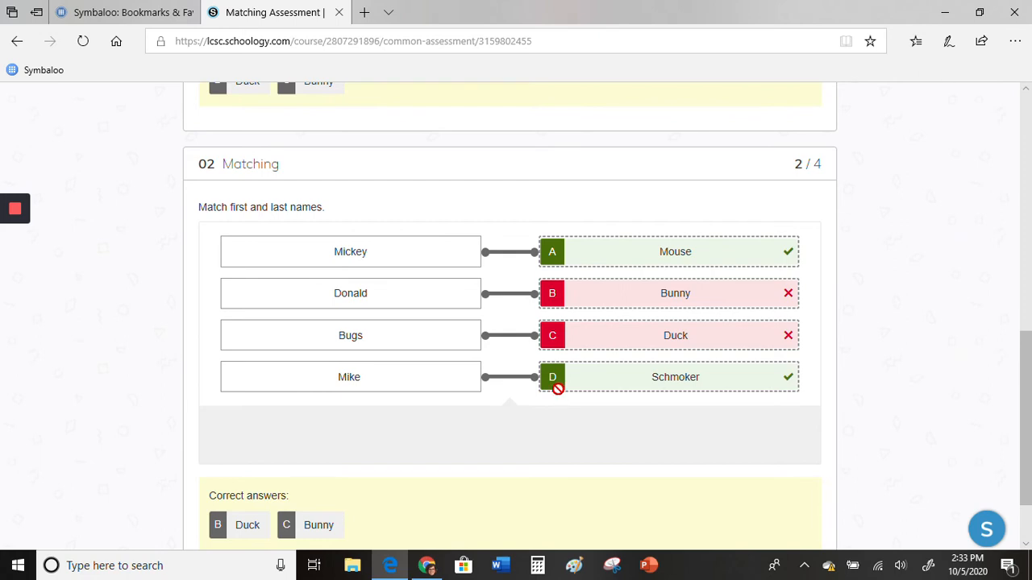
mouse_move(426, 565)
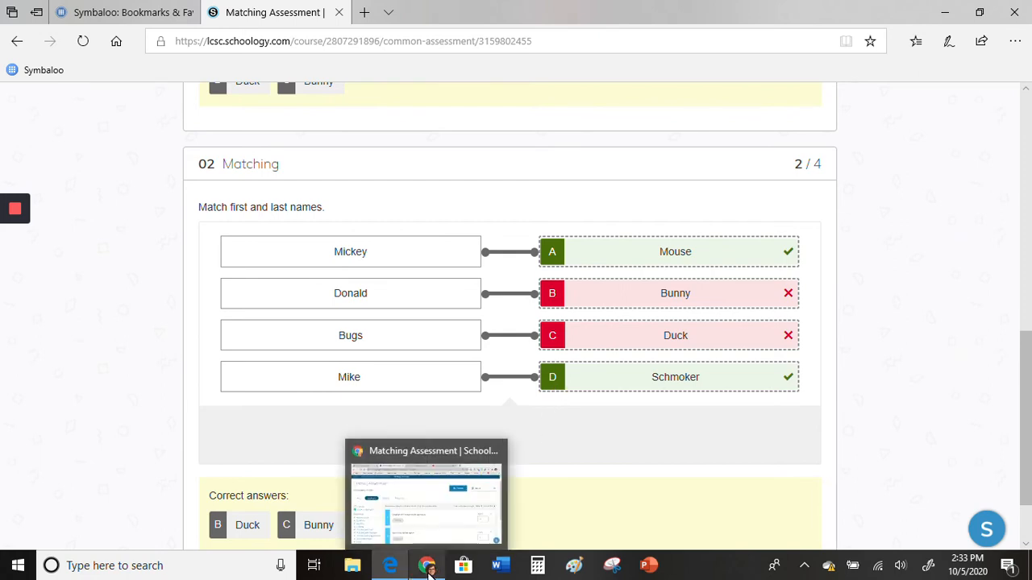
mouse_move(426, 565)
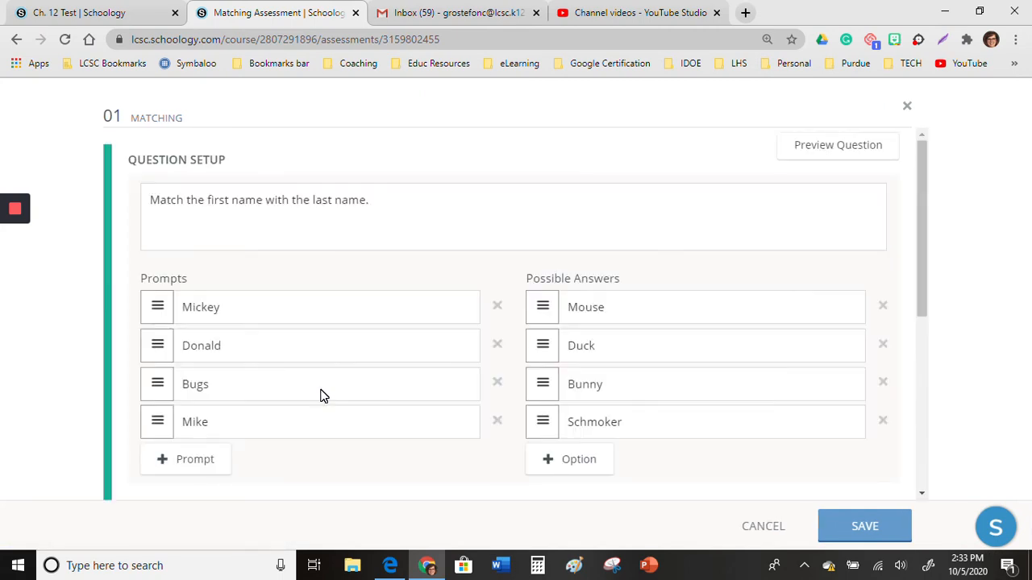
Step: Switch Question 01's Scoring Type to Partial Match and save it
scroll("down", 3)
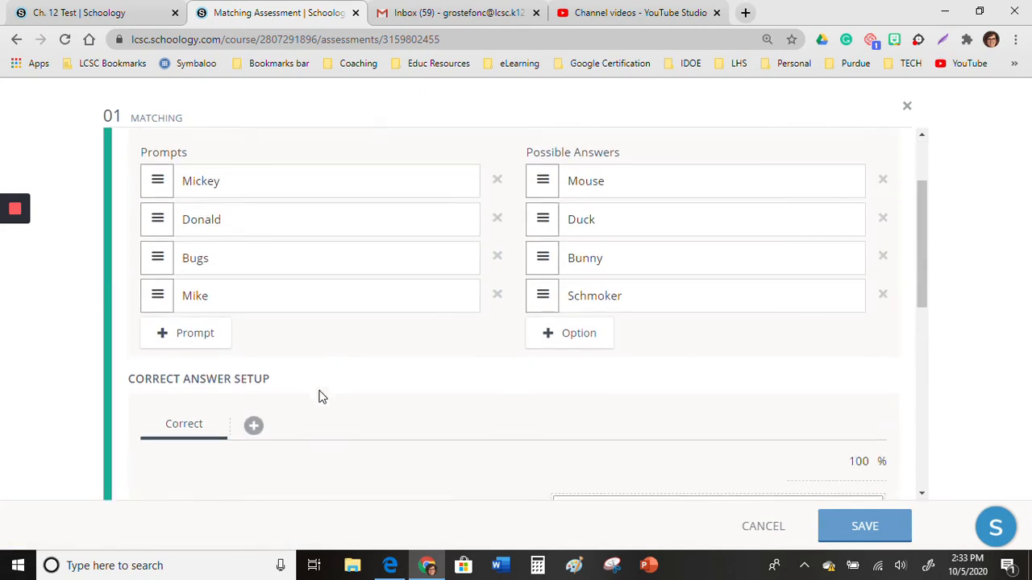
scroll("down", 3)
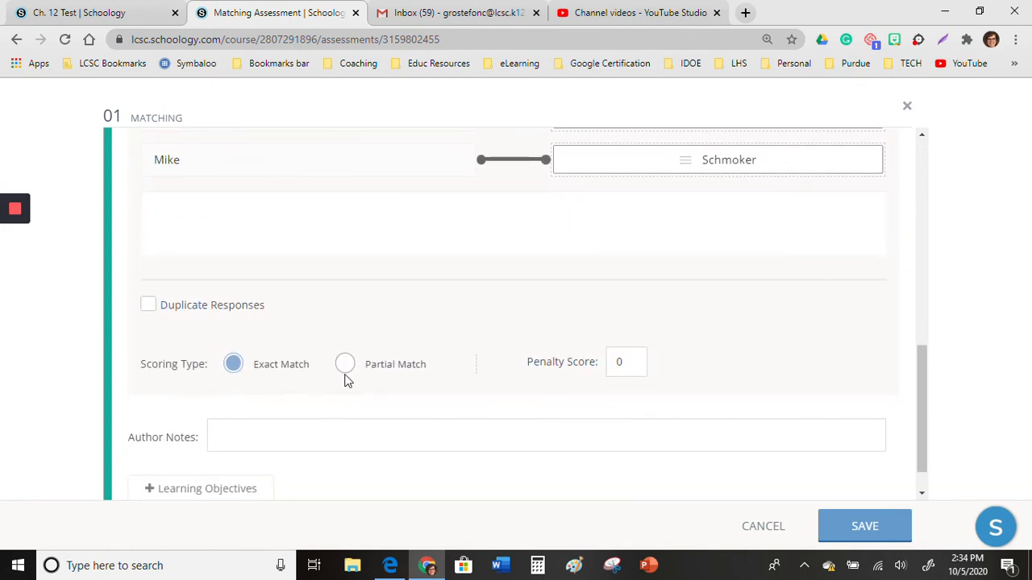
left_click(345, 363)
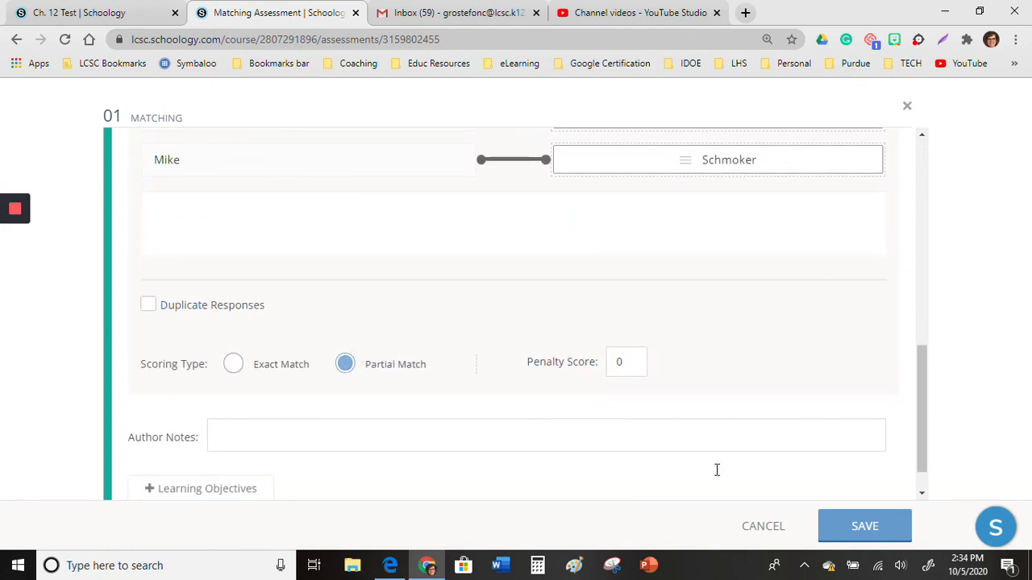
left_click(864, 525)
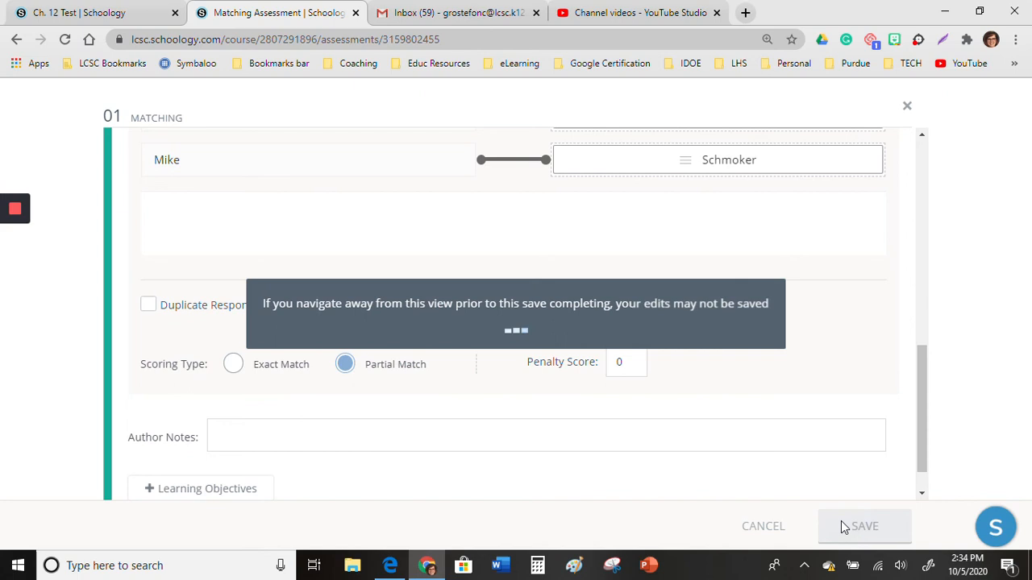
left_click(864, 526)
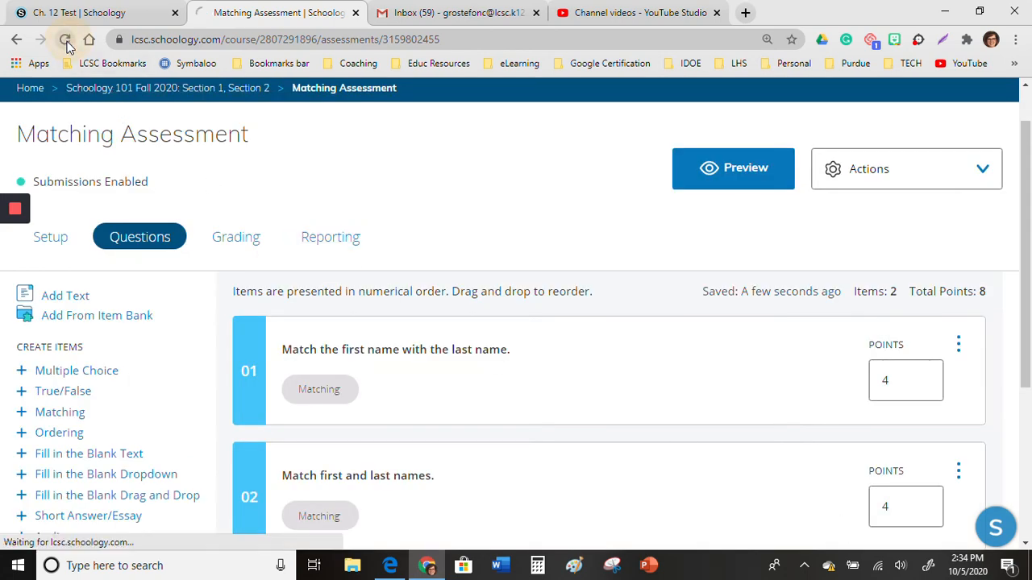
Step: Open the Grading list and the student's Completed attempt scored 2/8
left_click(65, 40)
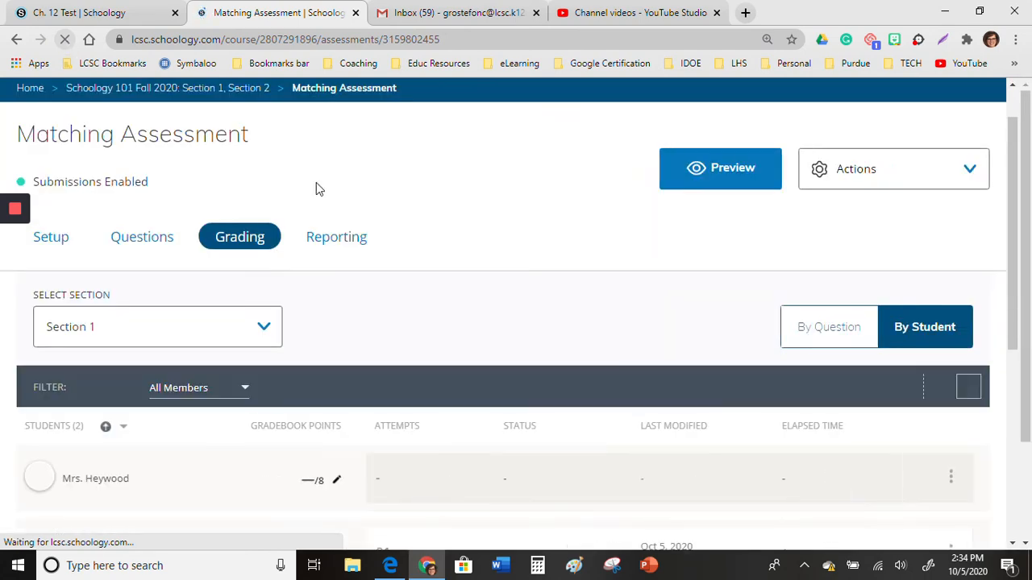
scroll("down", 3)
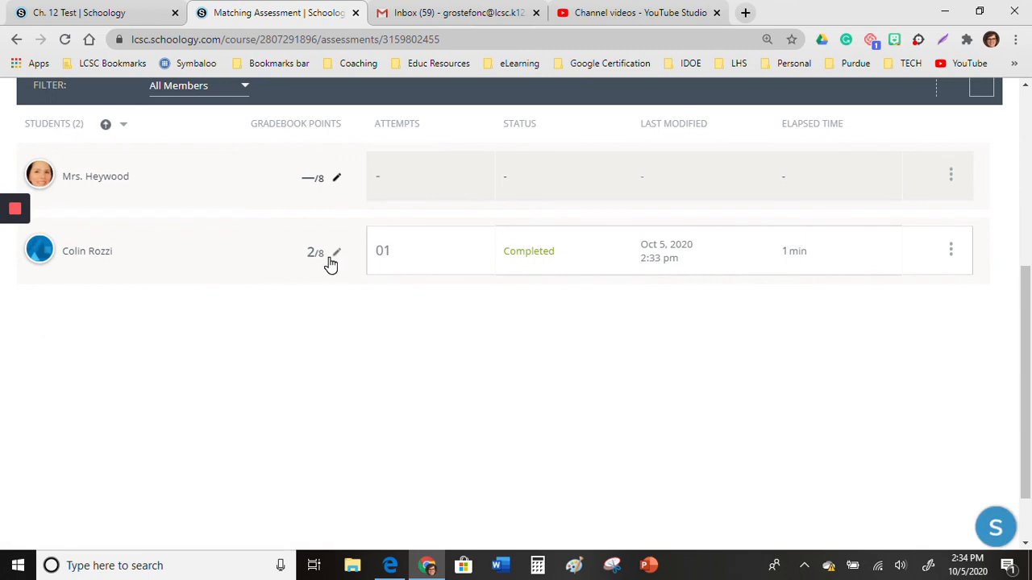
mouse_move(312, 266)
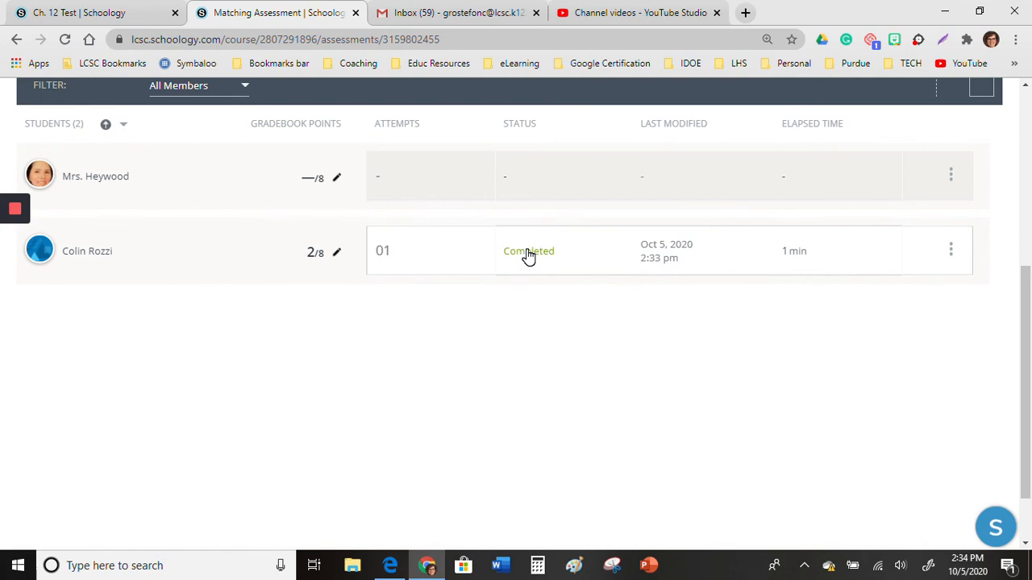
left_click(528, 251)
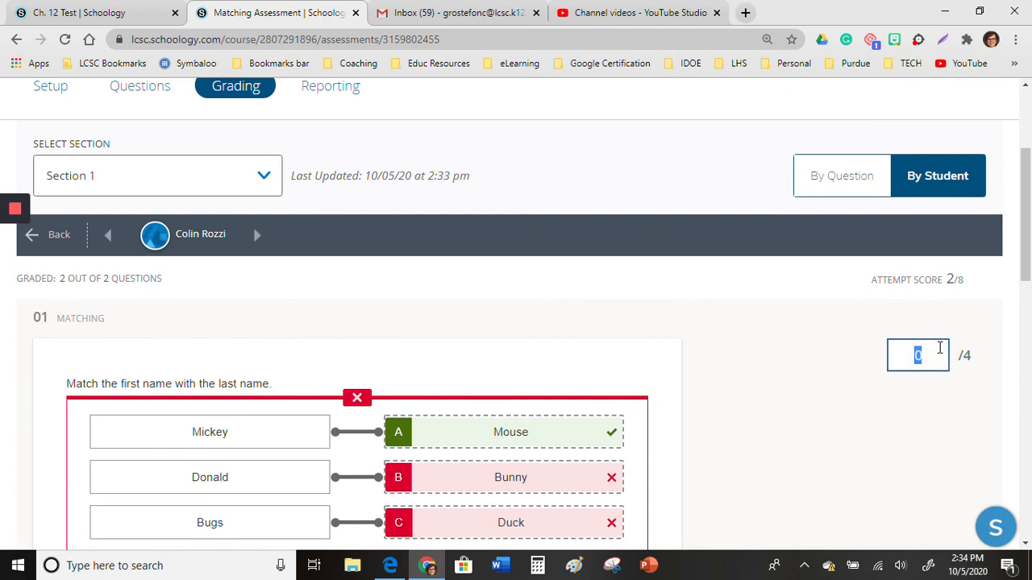
Step: Enter 2 as question 01's score and return to the student grade list
type("2")
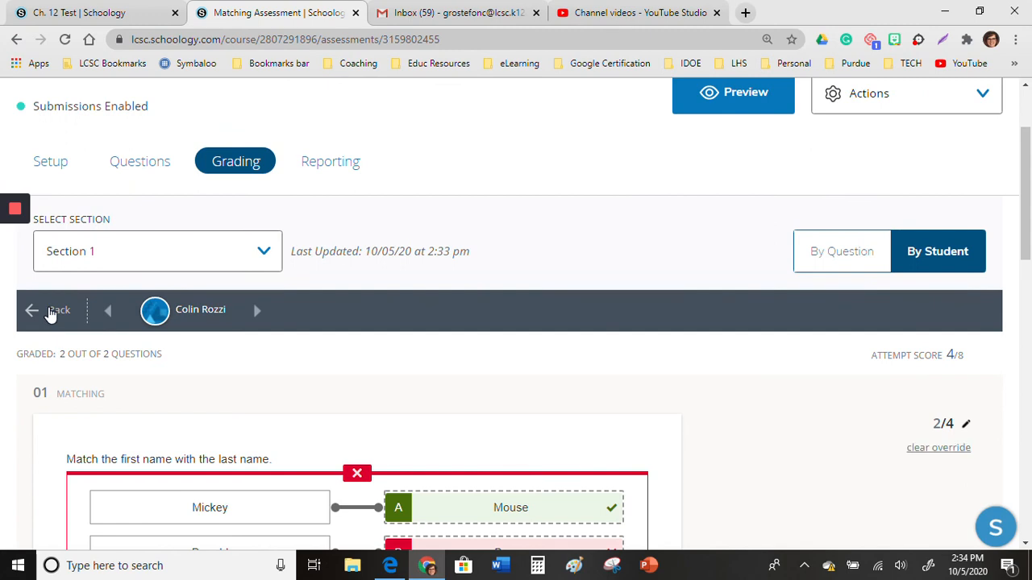
left_click(48, 310)
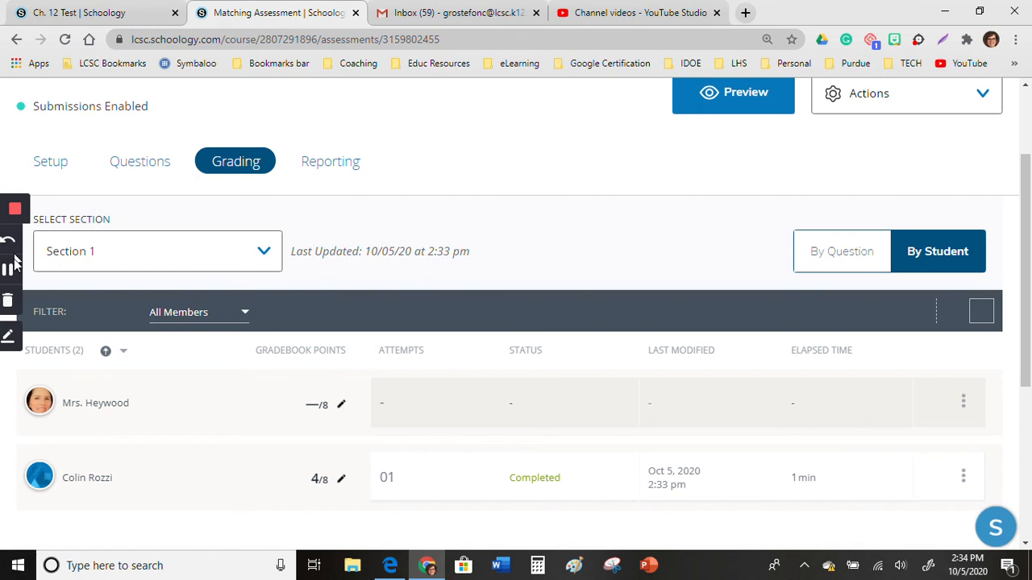
mouse_move(12, 266)
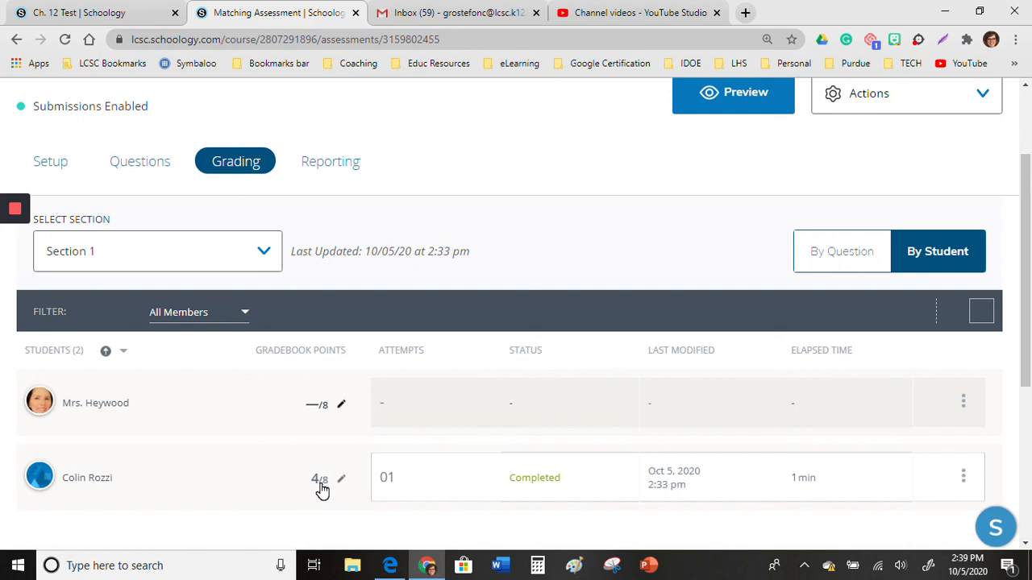
mouse_move(319, 490)
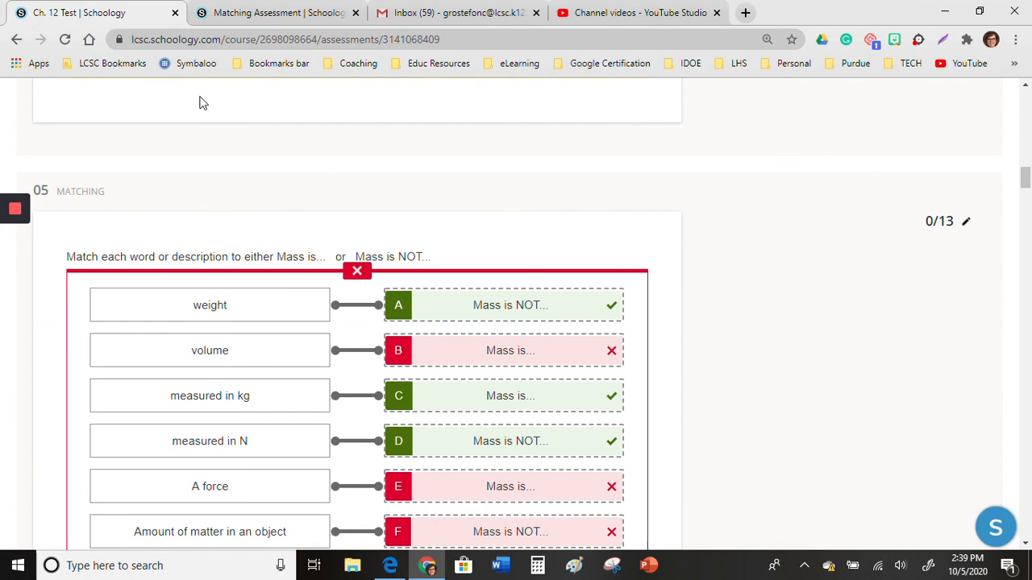
mouse_move(537, 330)
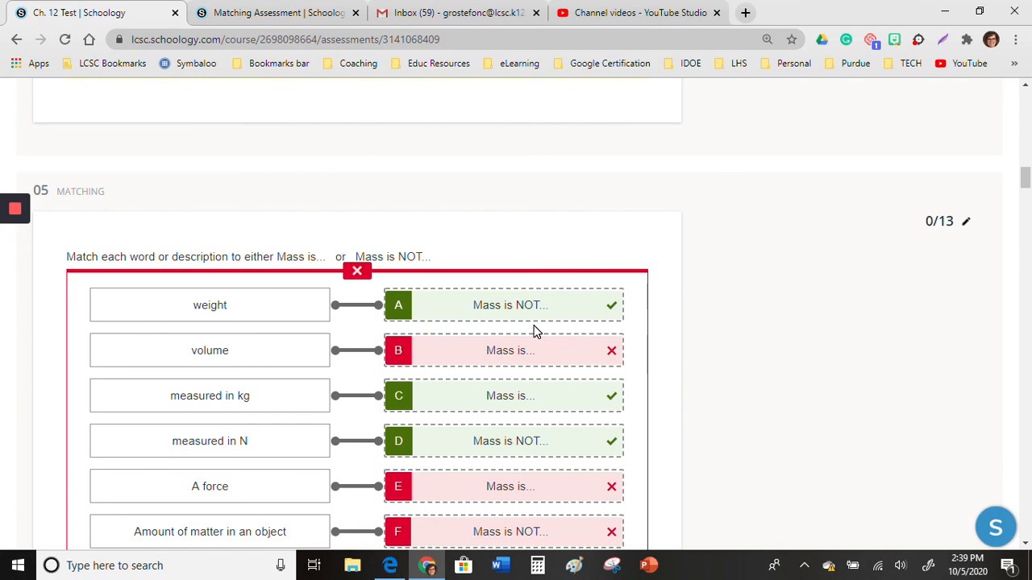
Step: Scroll through question 05's matching answers in the Ch. 12 Test grading
scroll("down", 3)
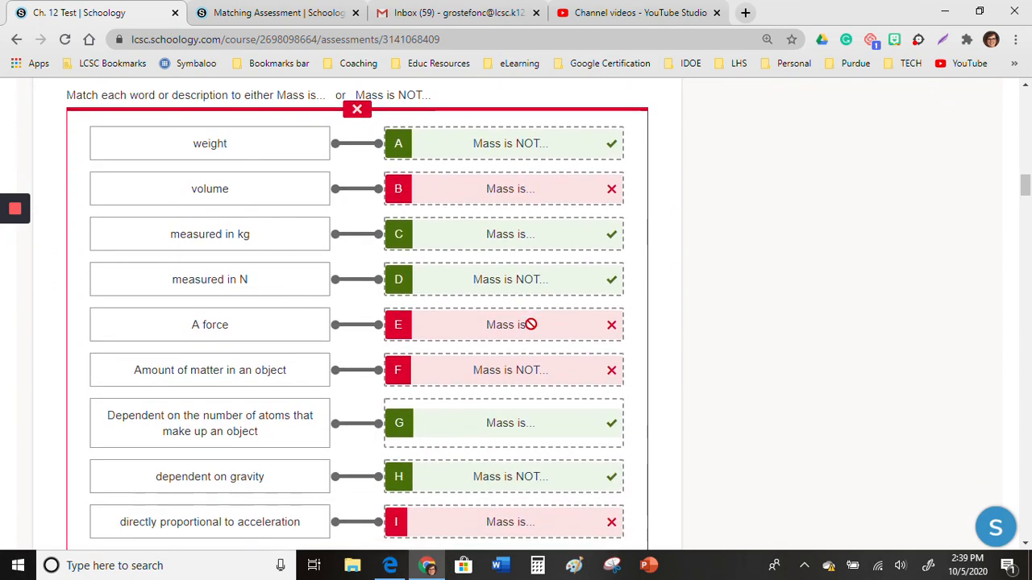
scroll("down", 3)
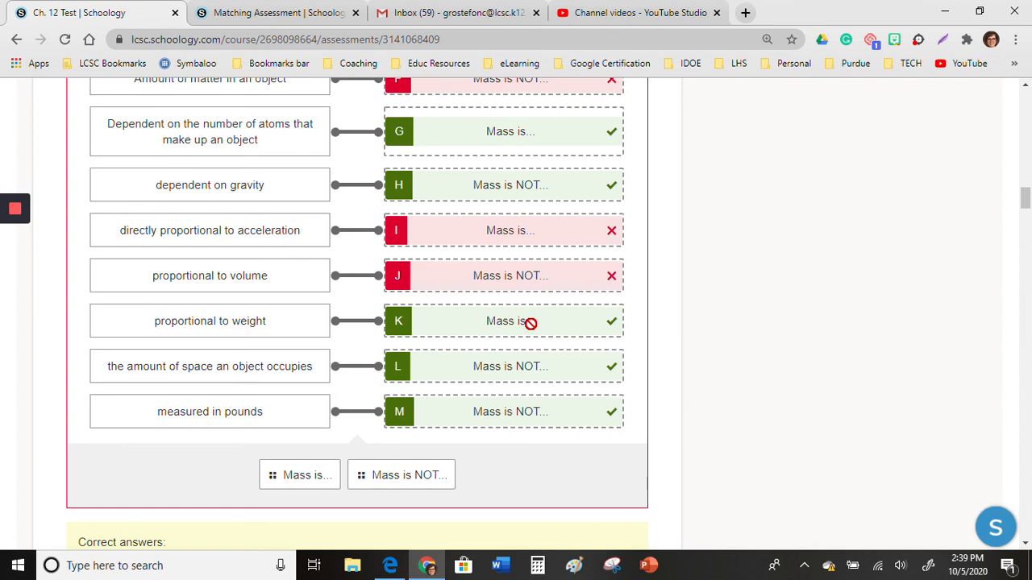